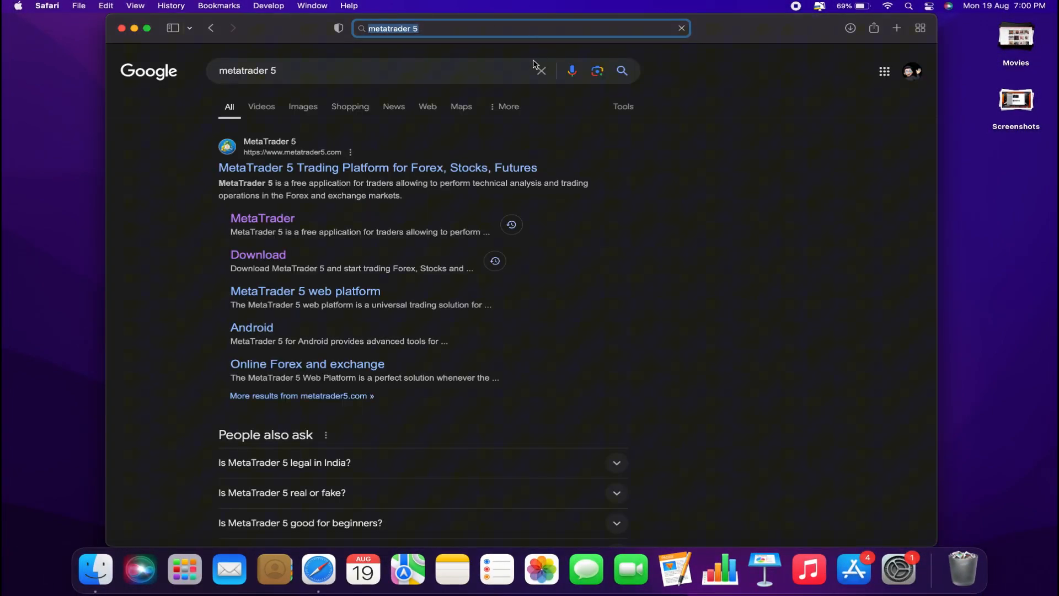
Step: Open metatrader5.com from the 'MetaTrader 5 Trading Platform' Google result
left_click(378, 168)
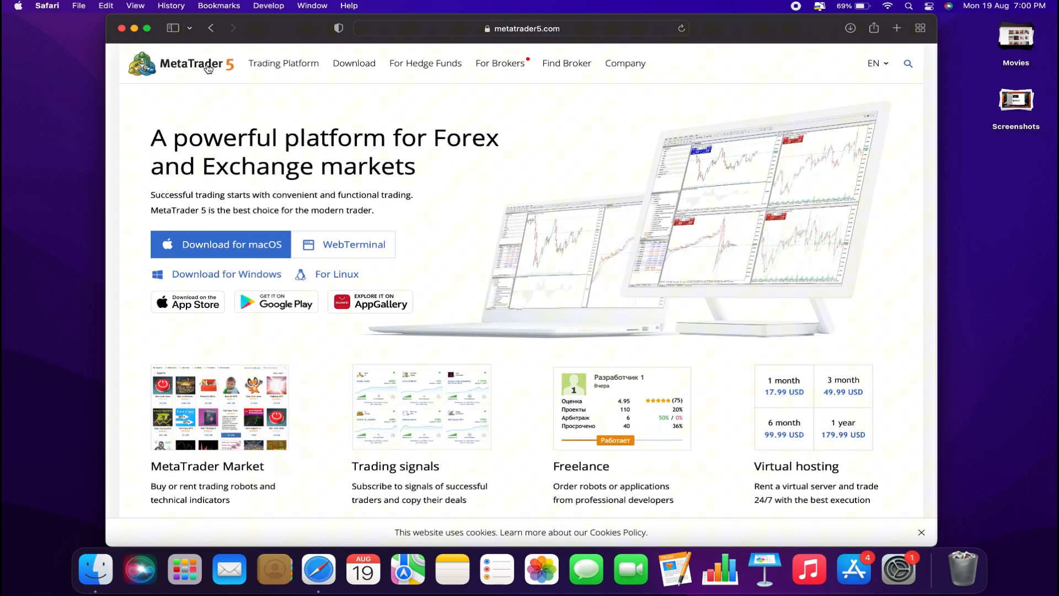
mouse_move(199, 250)
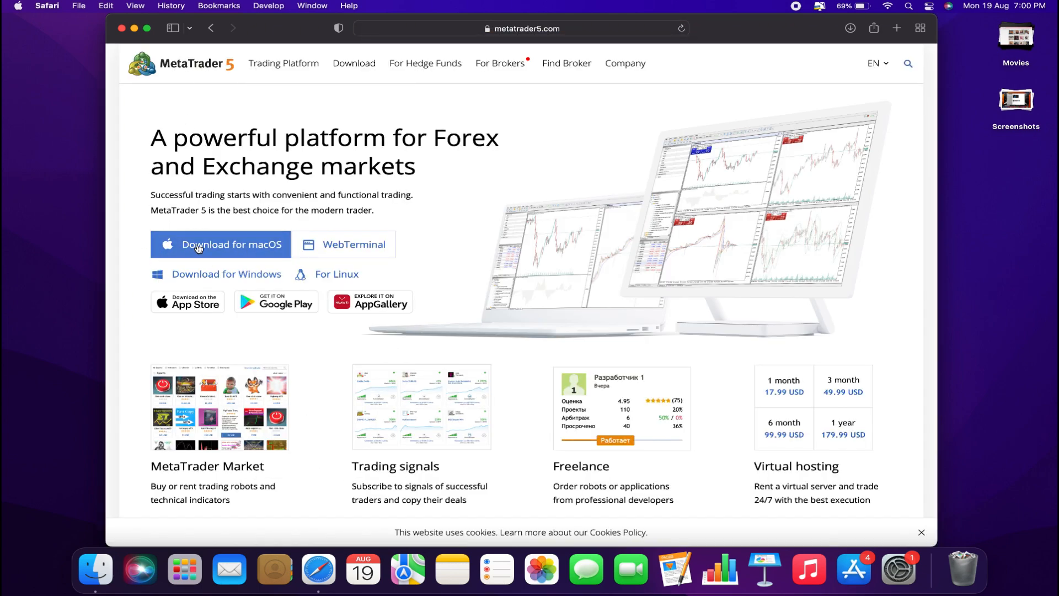
mouse_move(270, 205)
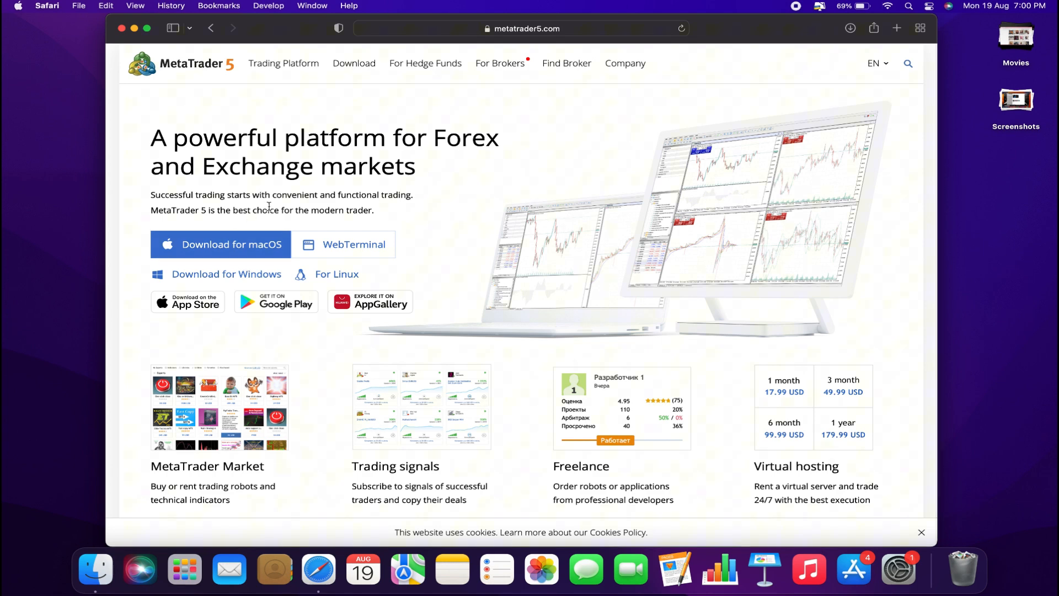
mouse_move(247, 274)
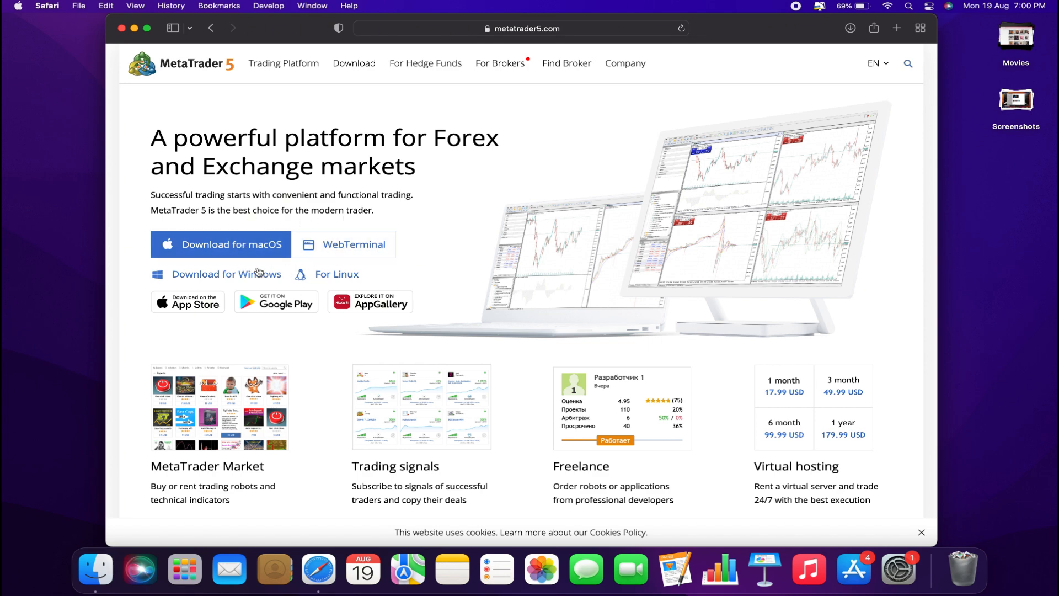
mouse_move(252, 250)
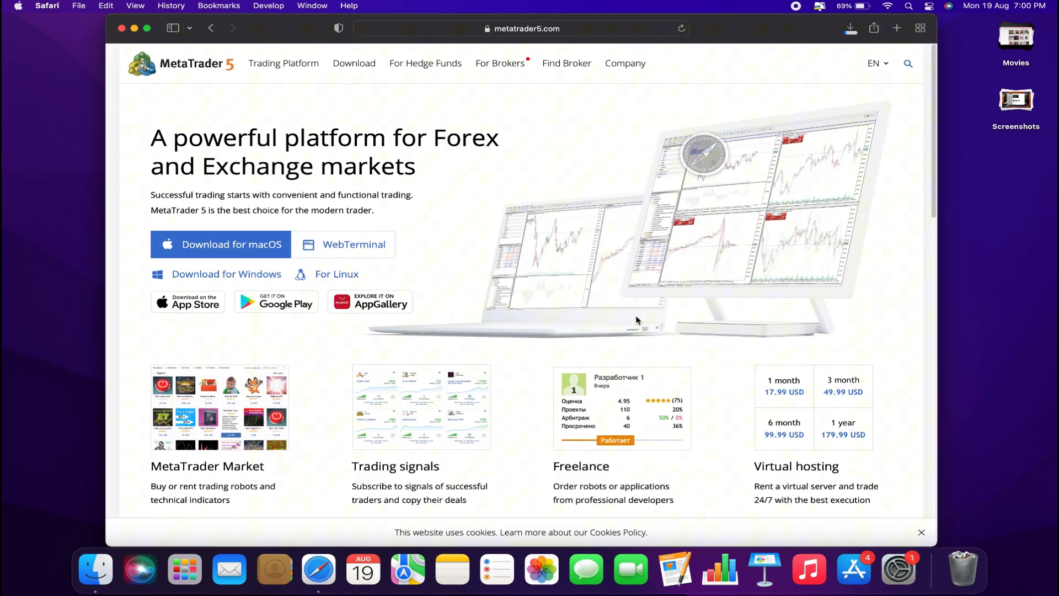
Step: Download the macOS installer so MetaTrader 5.pkg lands on the desktop
left_click(851, 28)
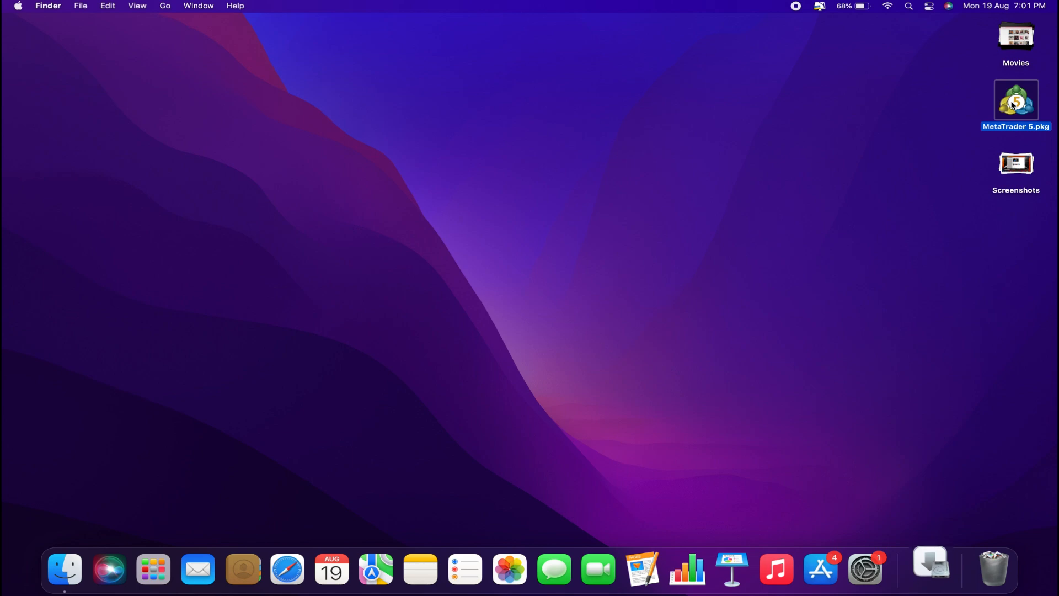
Step: Run MetaTrader 5.pkg through its intro and licence, agree, and authorise with your password
double_click(1016, 100)
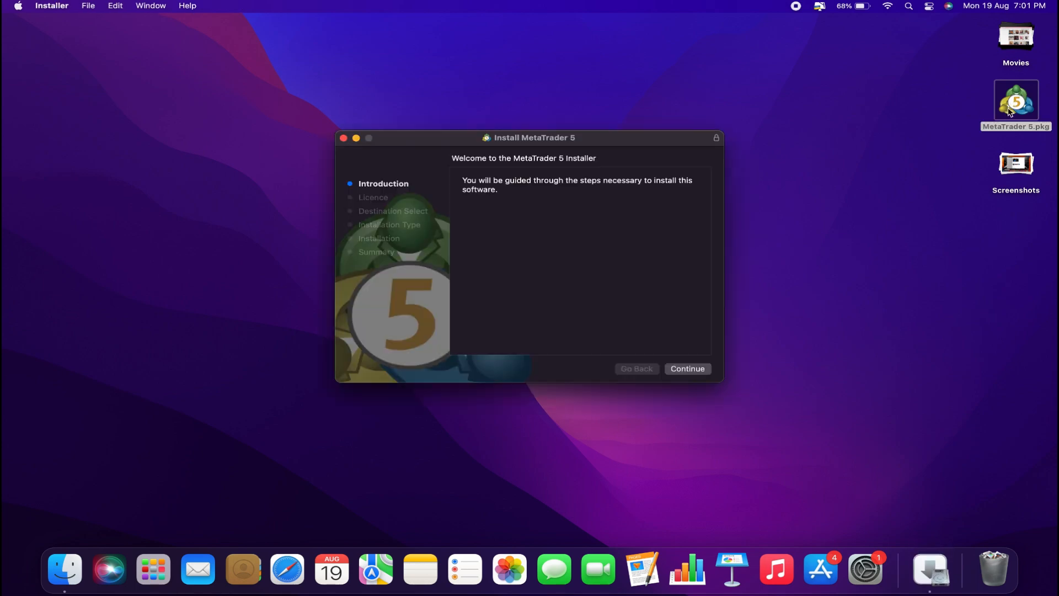
mouse_move(560, 216)
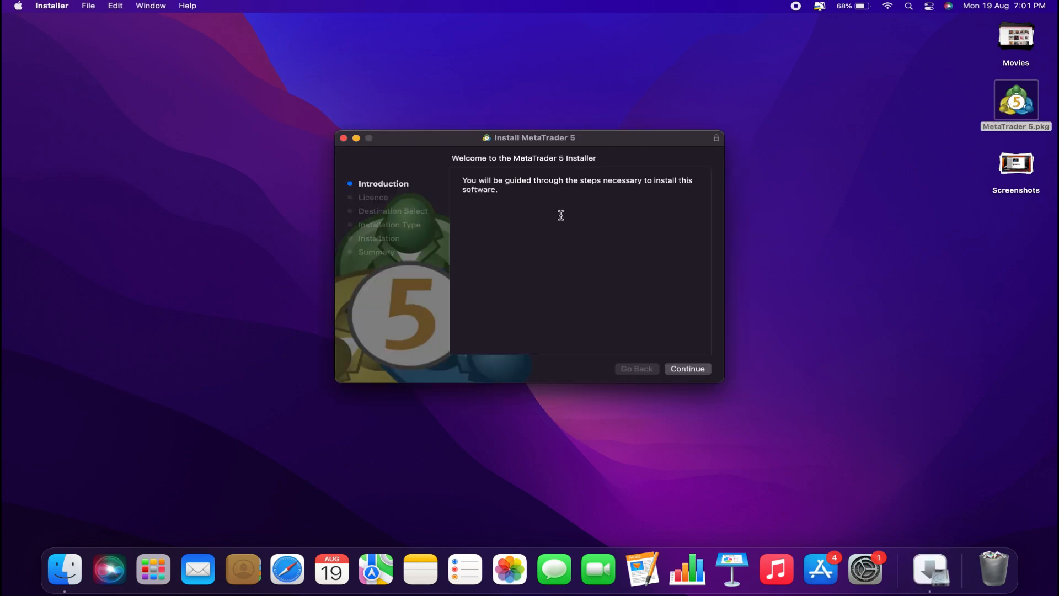
left_click(687, 368)
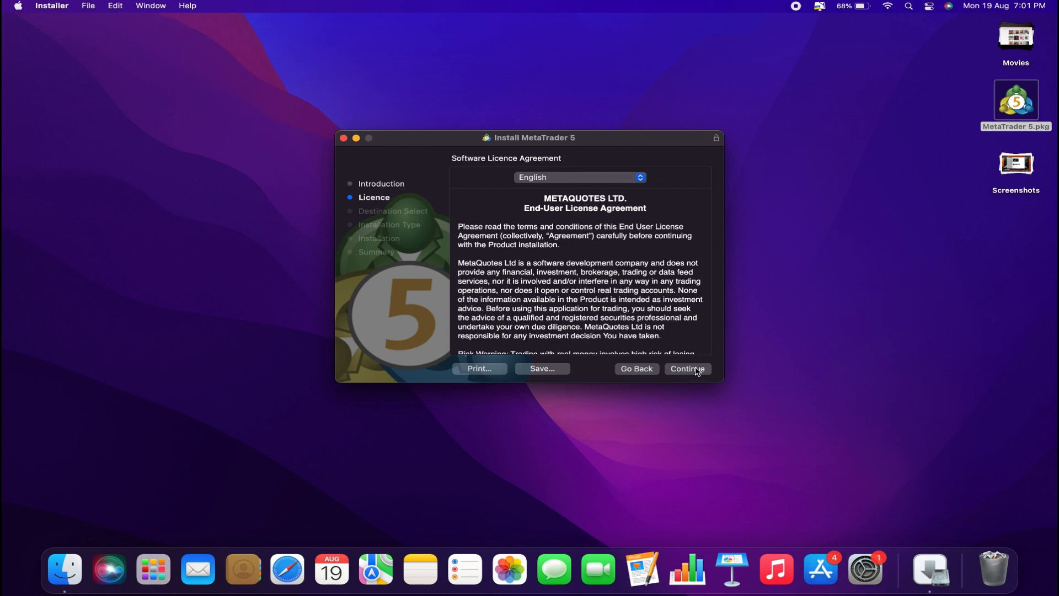
left_click(689, 368)
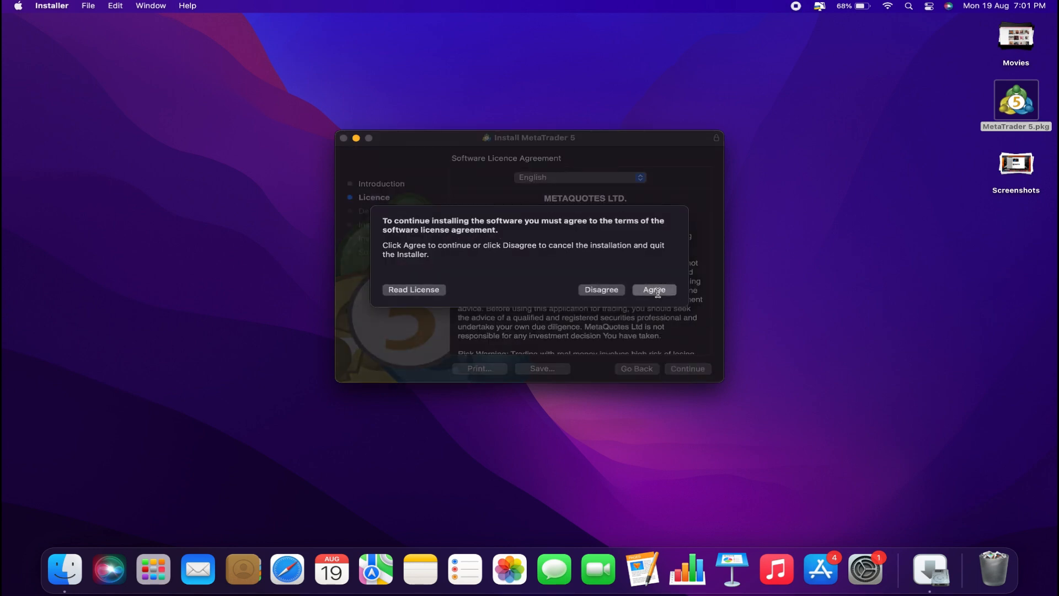
left_click(655, 289)
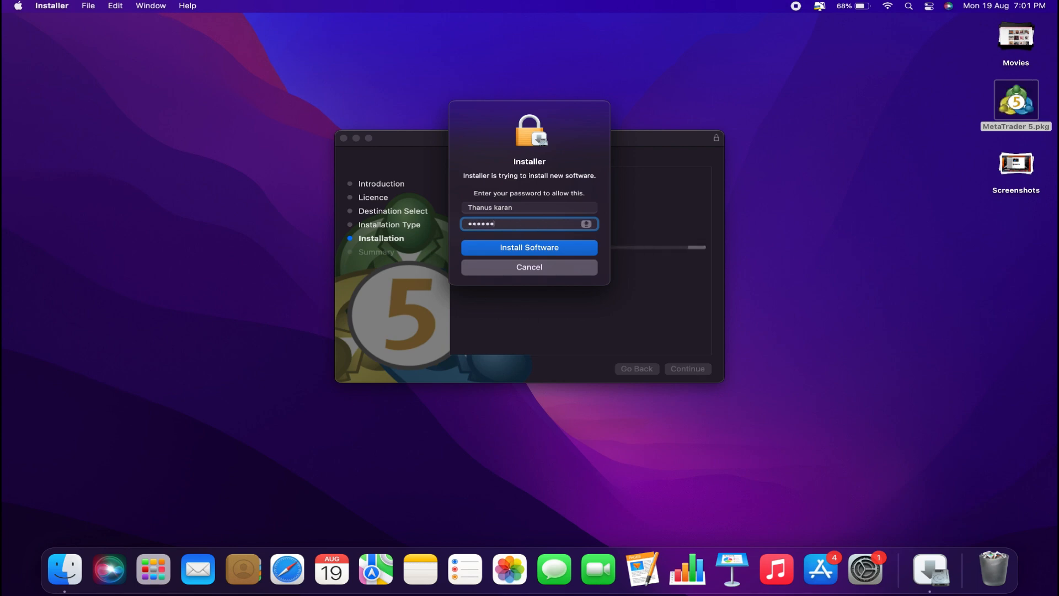
left_click(529, 247)
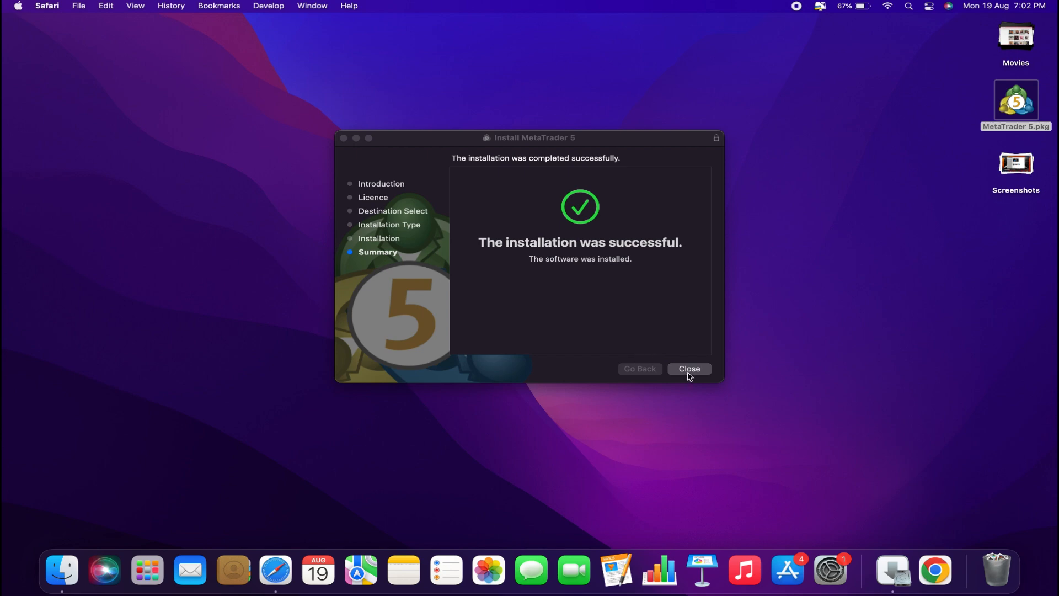
Step: Close the finished installer so MetaTrader 5 opens with the EURUSD H1 chart and Market Watch
left_click(688, 368)
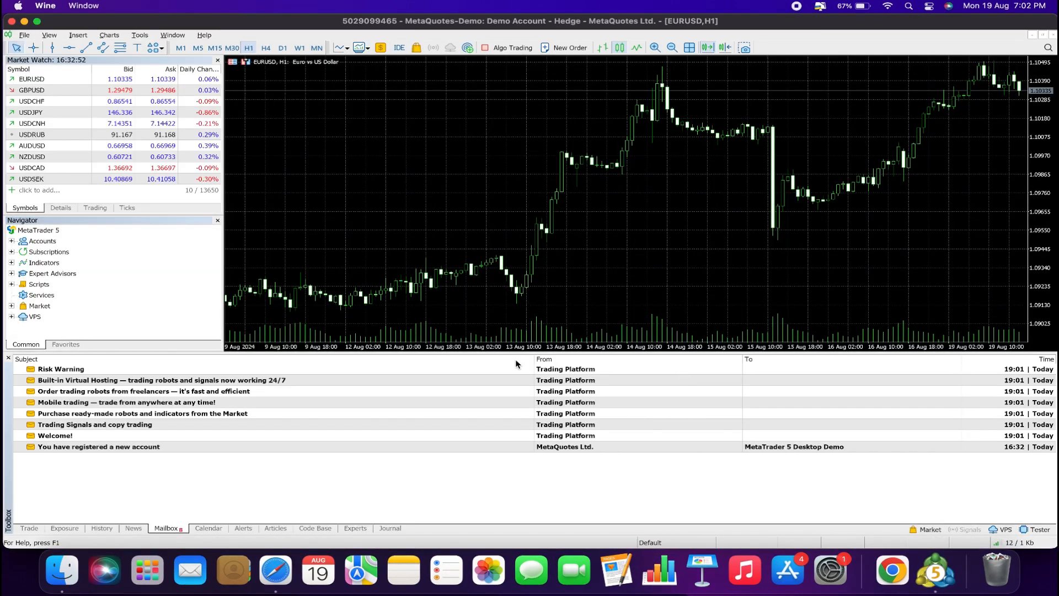